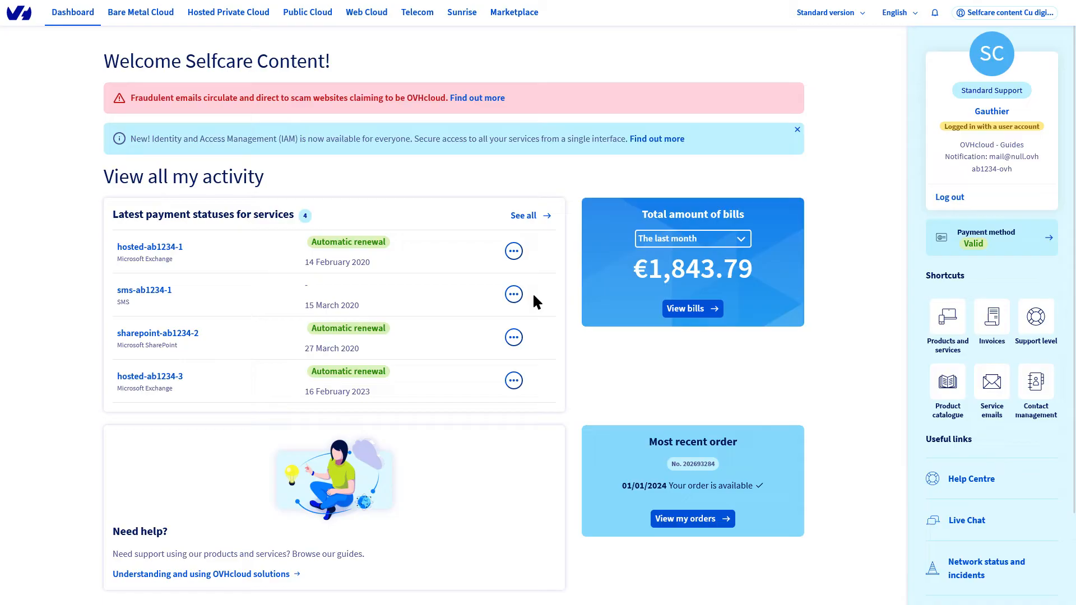
# - Open the Public Cloud section to reach the empty project's home page
pyautogui.click(307, 12)
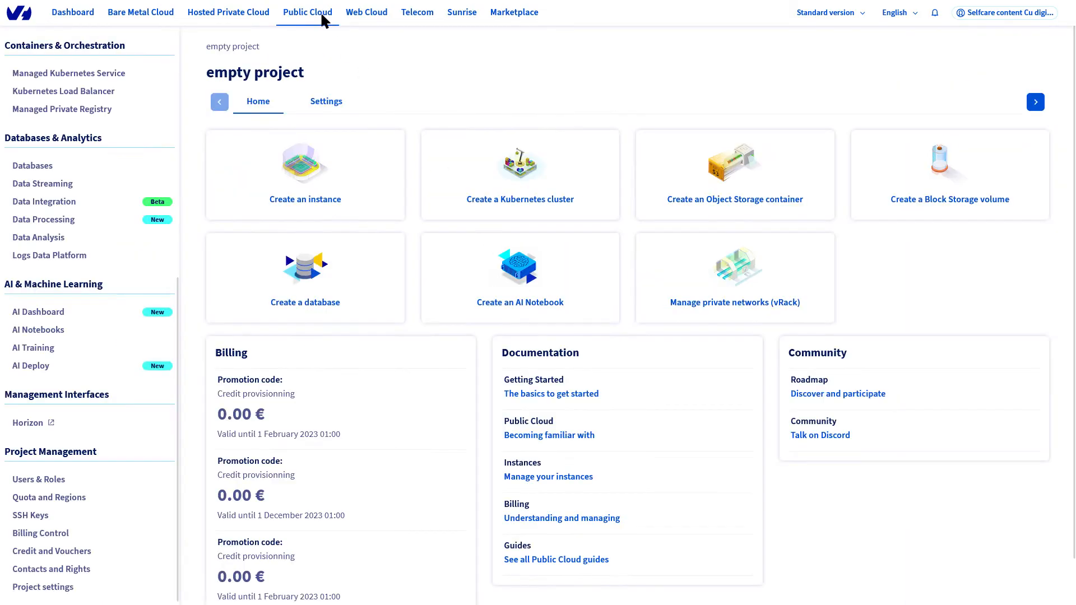
pyautogui.moveTo(62, 172)
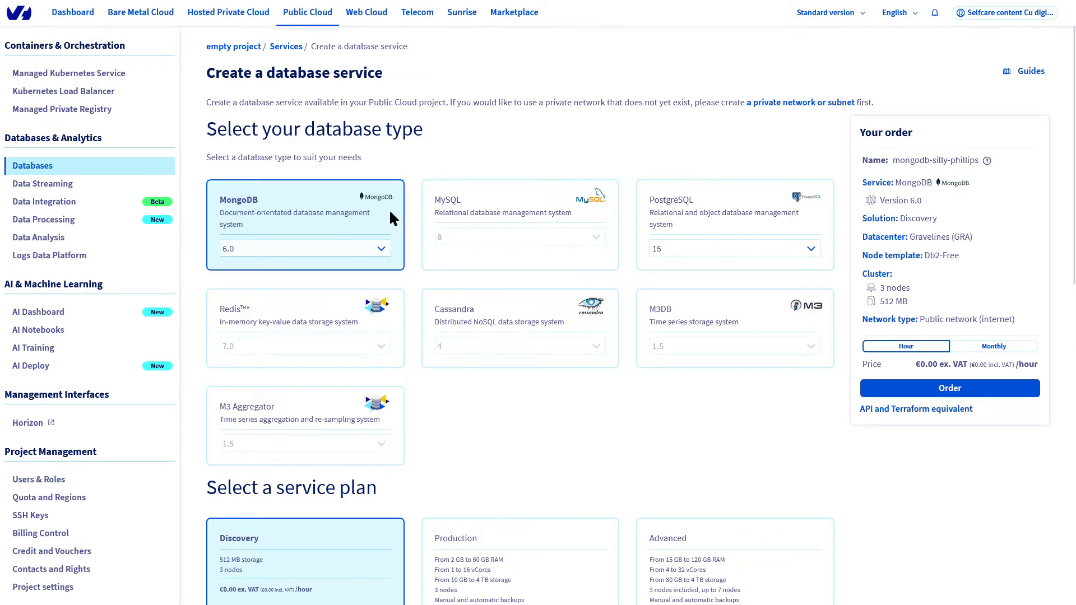
# - Order a MongoDB 6.0 Discovery cluster with Db2-Free nodes in Gravelines
pyautogui.scroll(-3)
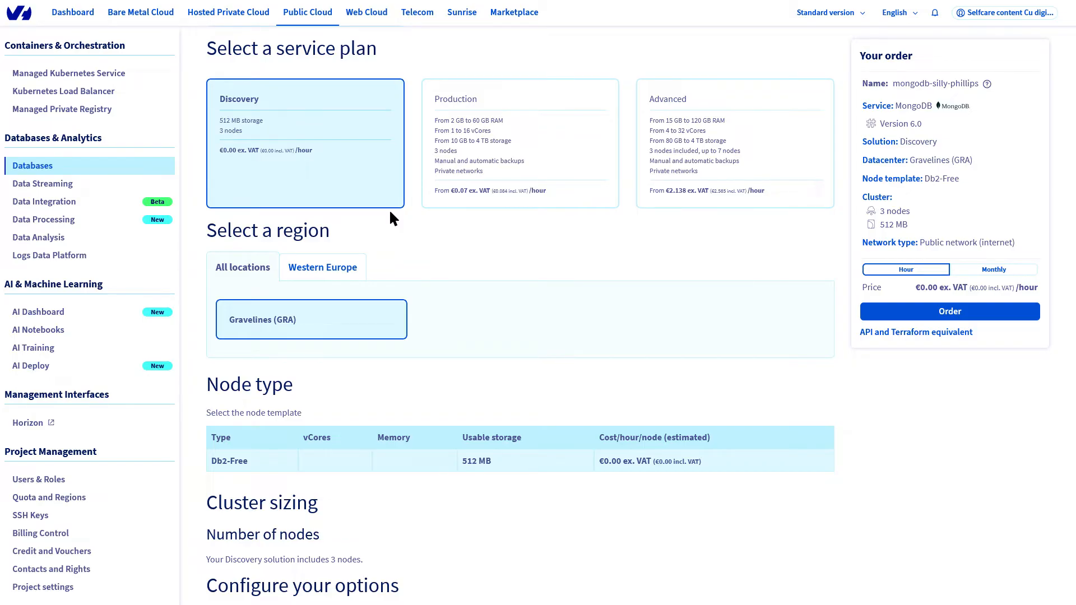
pyautogui.scroll(-3)
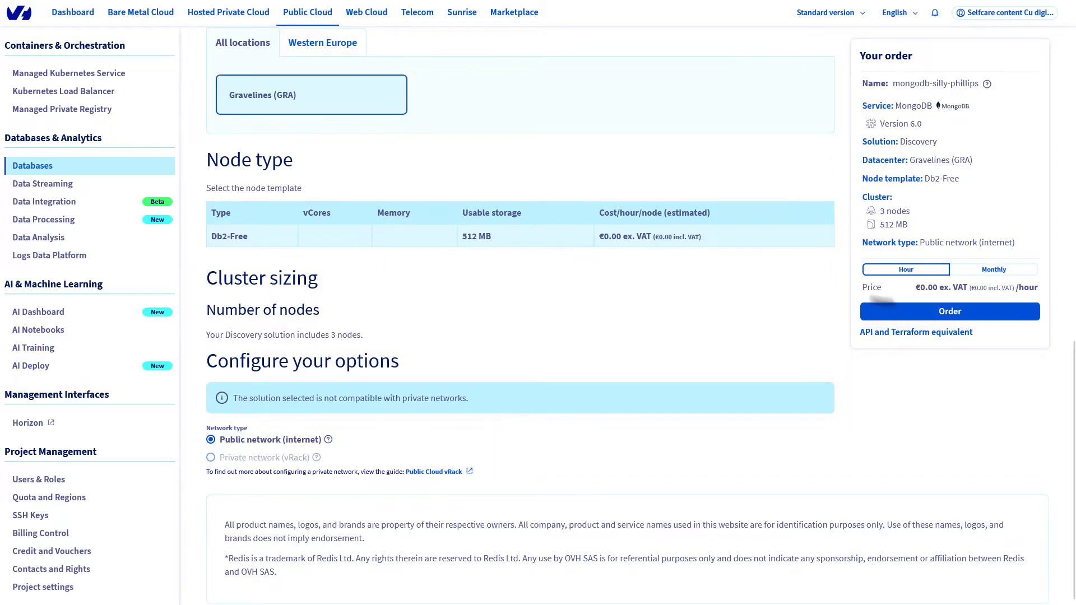
pyautogui.click(949, 311)
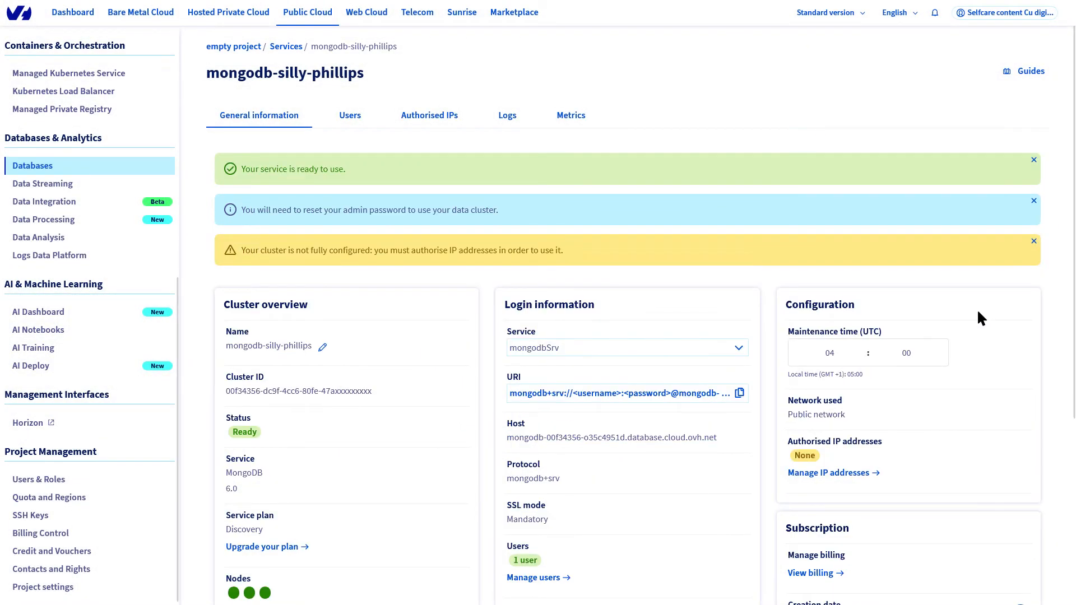
# - Show the Authorised IPs list for mongodb-silly-phillips
pyautogui.click(430, 114)
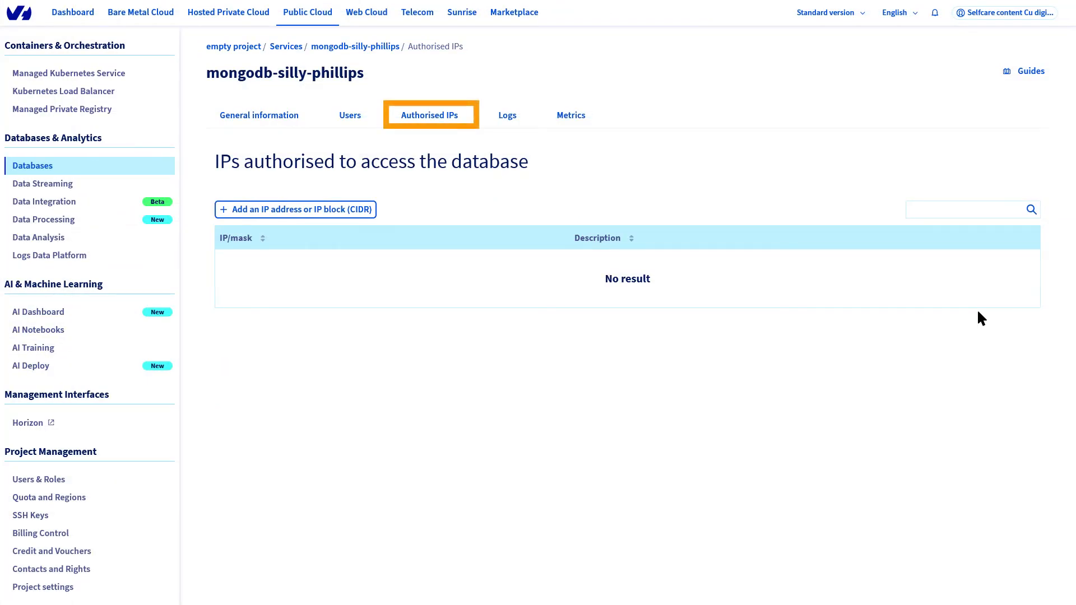
# - Authorise IP 203.0.113.5 as 'Home network', then view Users & Roles
pyautogui.click(295, 209)
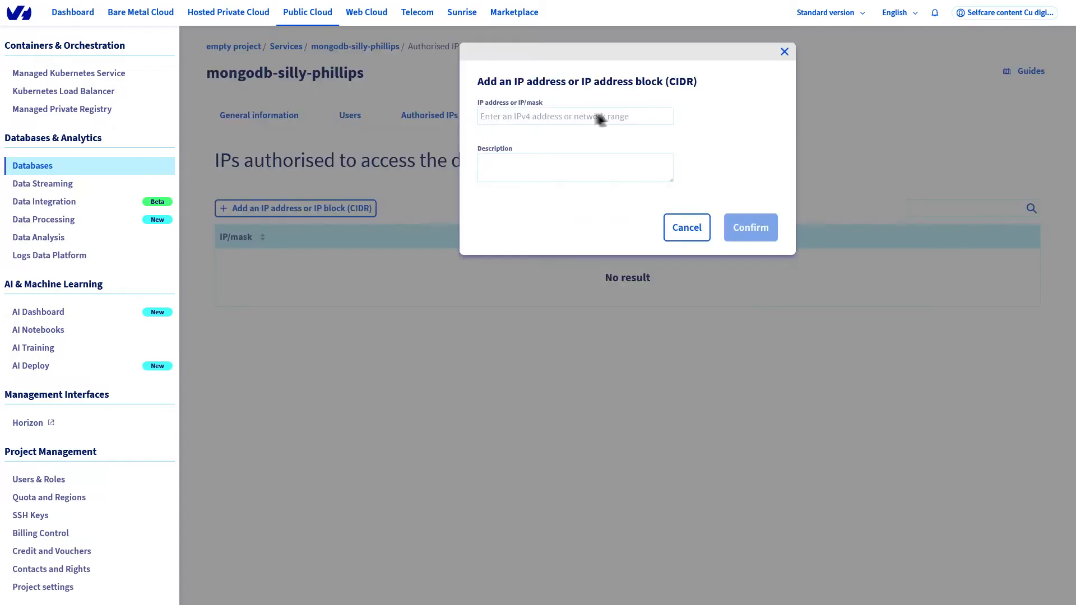
pyautogui.write('203.0.113.5')
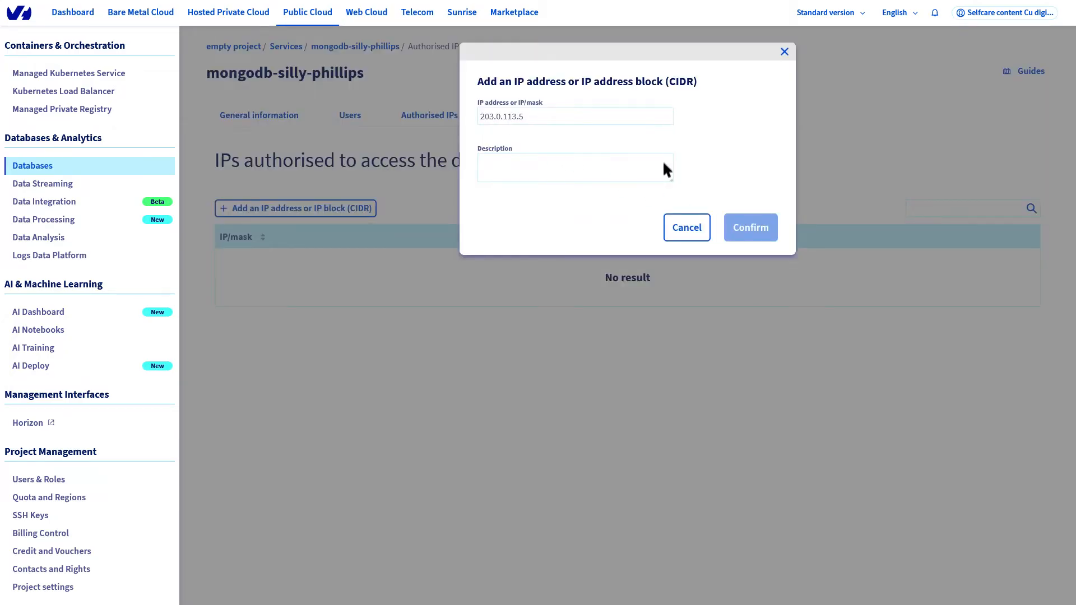
pyautogui.write('Home network')
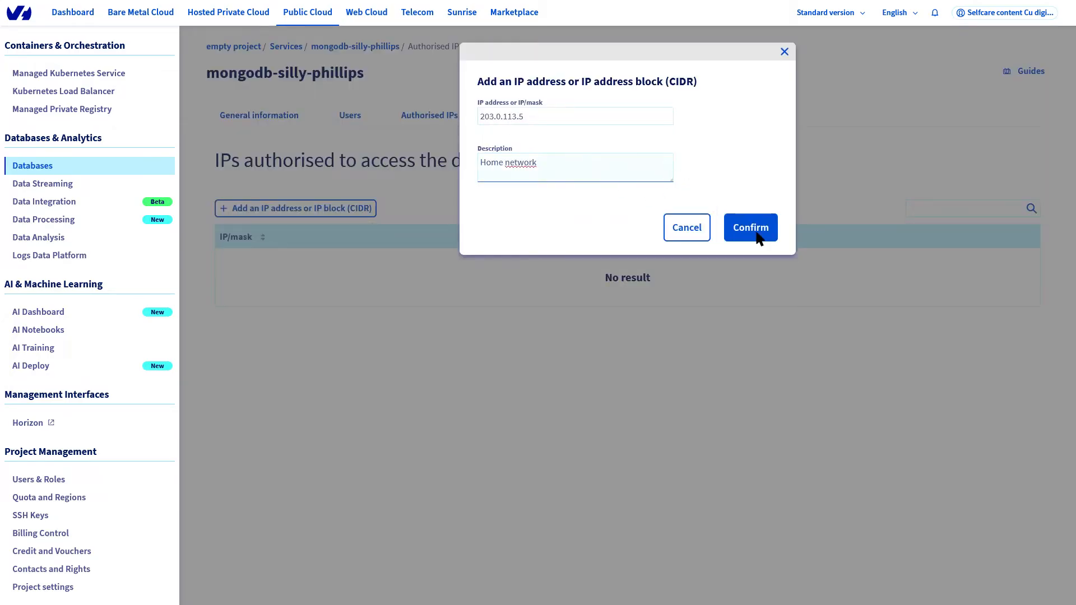
pyautogui.click(750, 227)
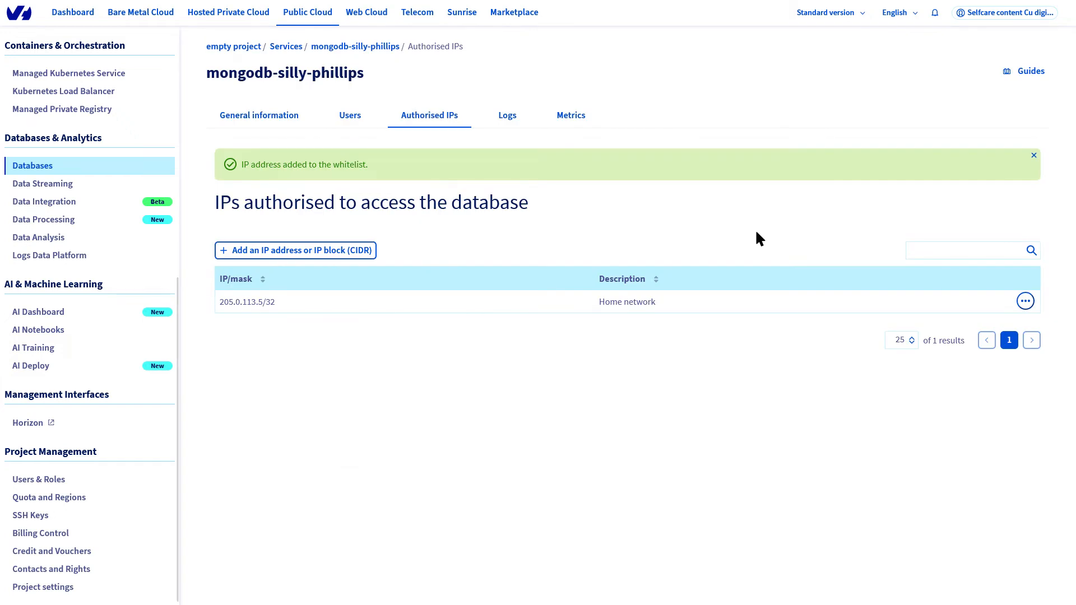
pyautogui.click(349, 114)
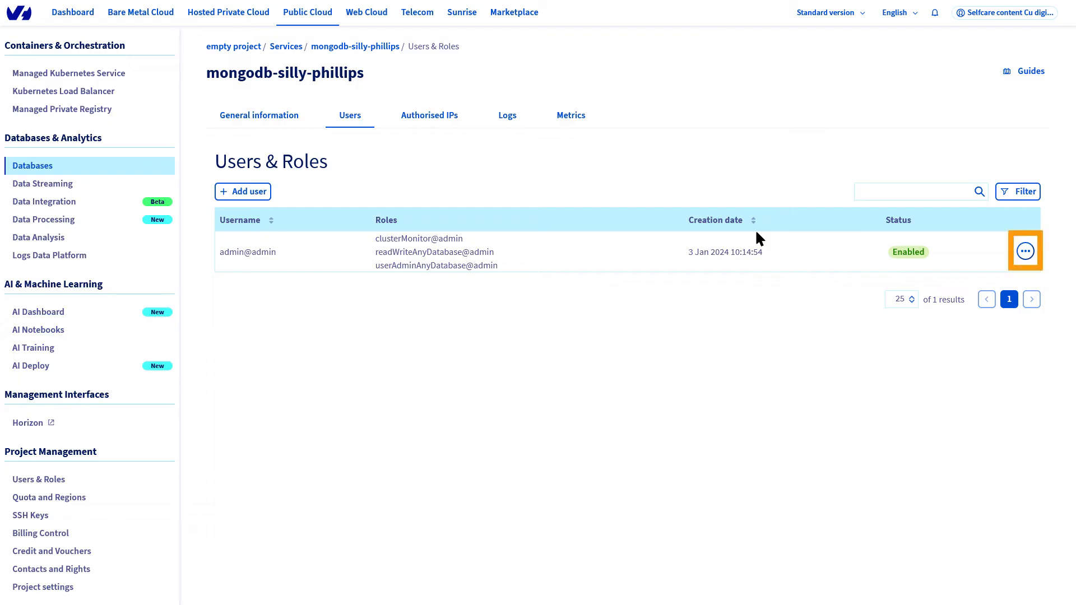
# - Generate a new password for the admin@admin database user
pyautogui.click(1025, 250)
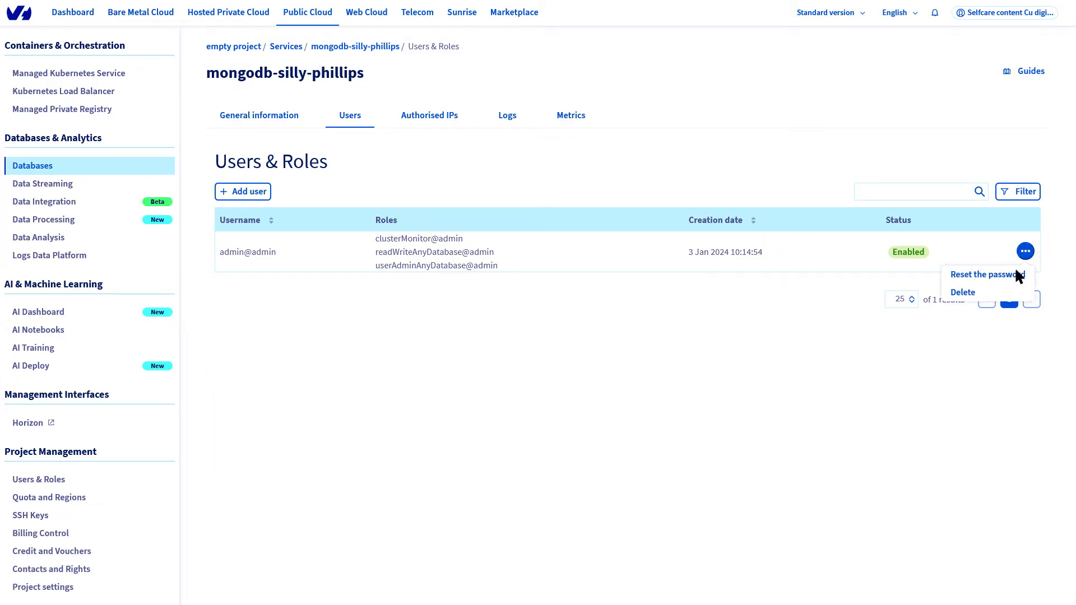
pyautogui.click(986, 274)
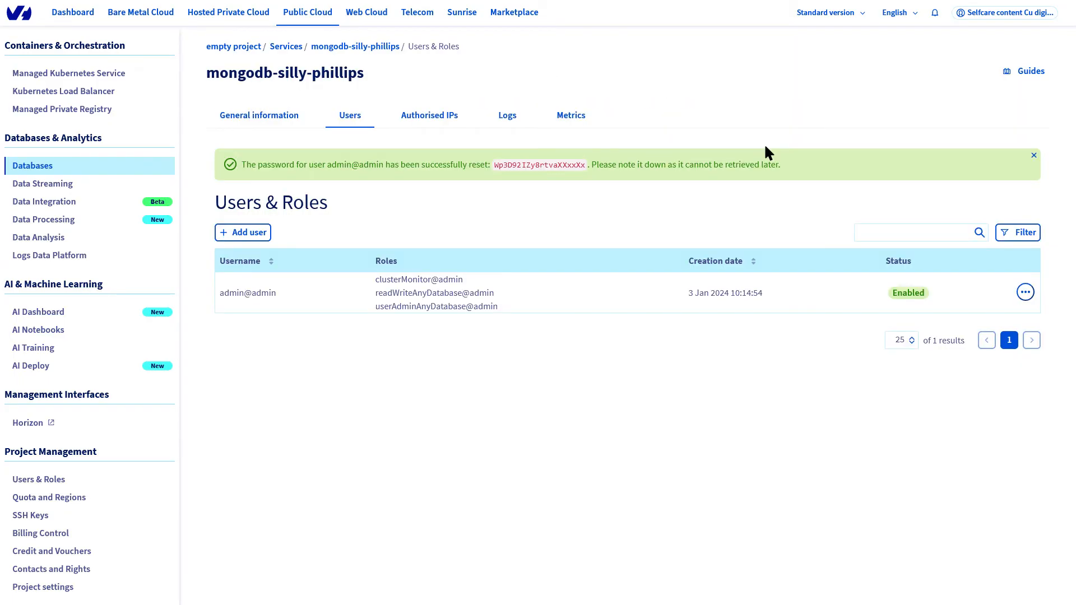
pyautogui.click(259, 114)
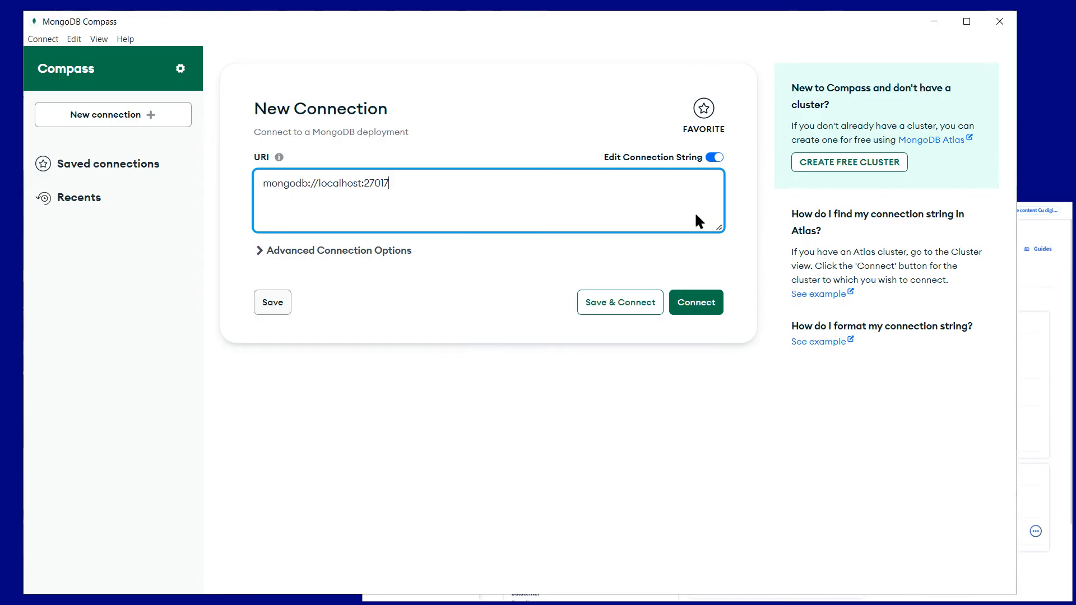
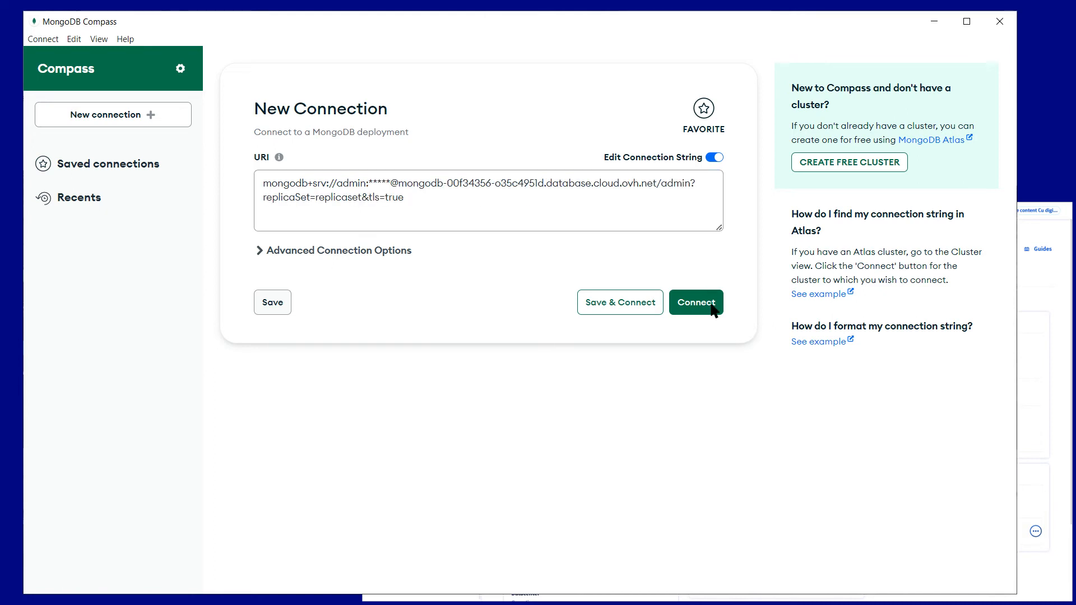
# - Connect Compass using the mongodb+srv URI with the admin user's new password
pyautogui.click(695, 302)
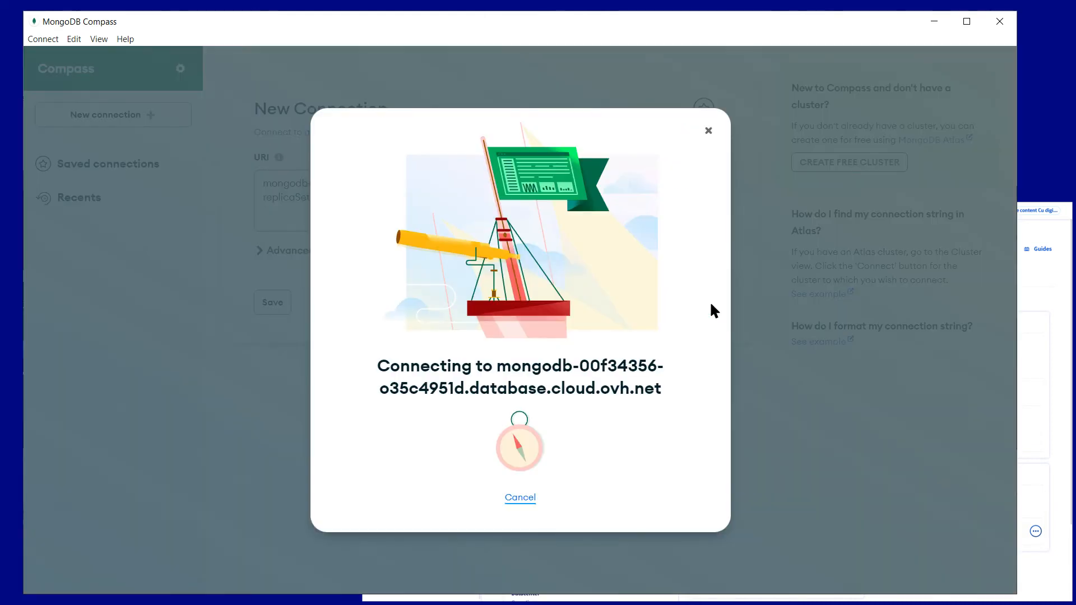